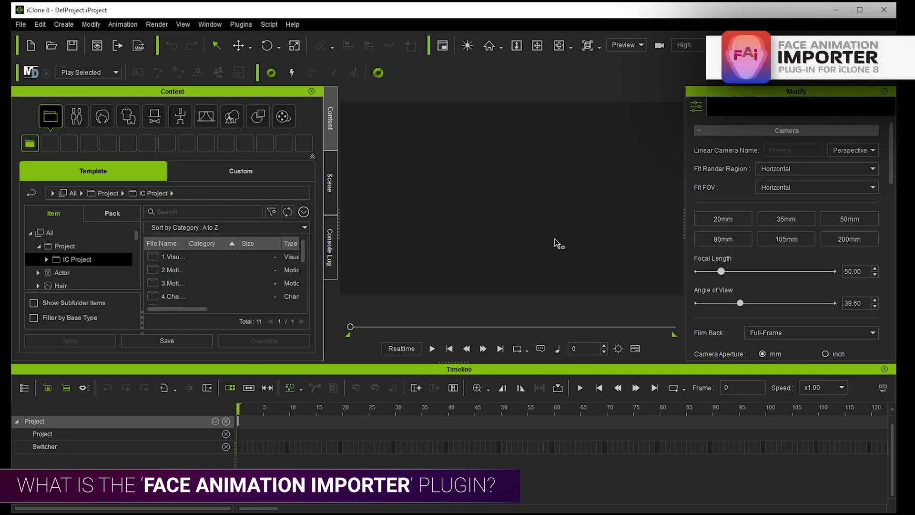
mouse_move(278, 211)
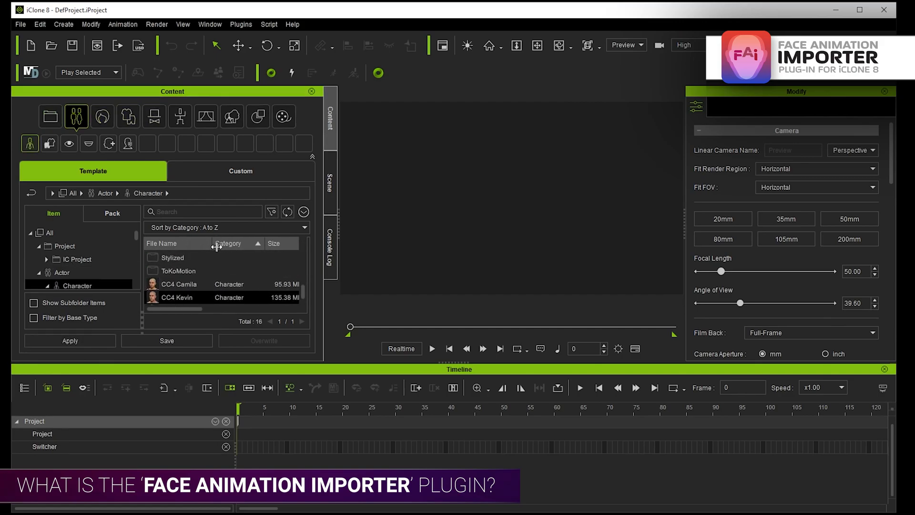
Load the CC4 Kevin character from Actor > Character into the empty scene
double_click(178, 286)
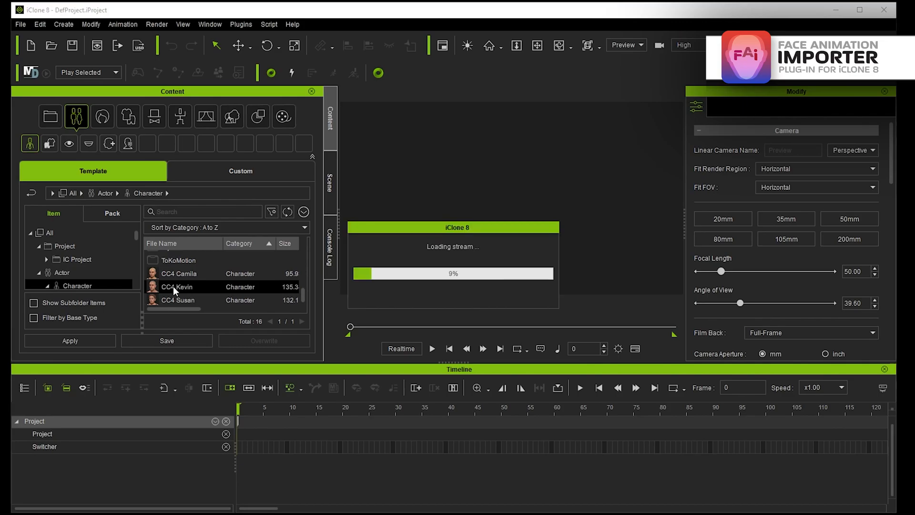
double_click(177, 286)
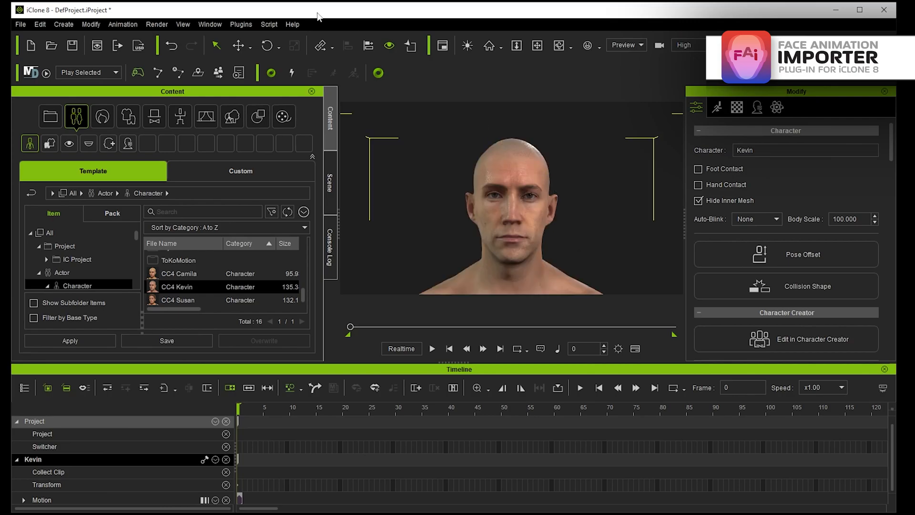
Launch VirtualFilmer's Face Animation Importer and expand its 'Choose a format' list
click(240, 24)
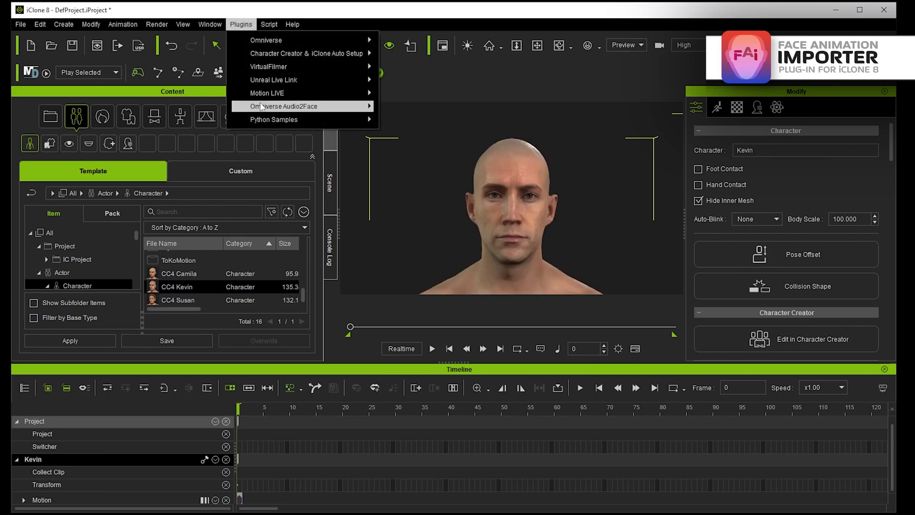
mouse_move(268, 66)
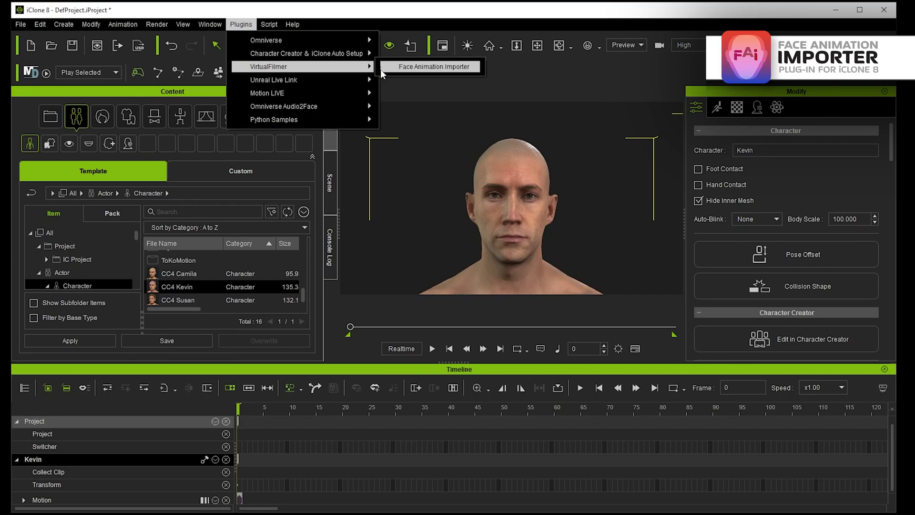
click(432, 66)
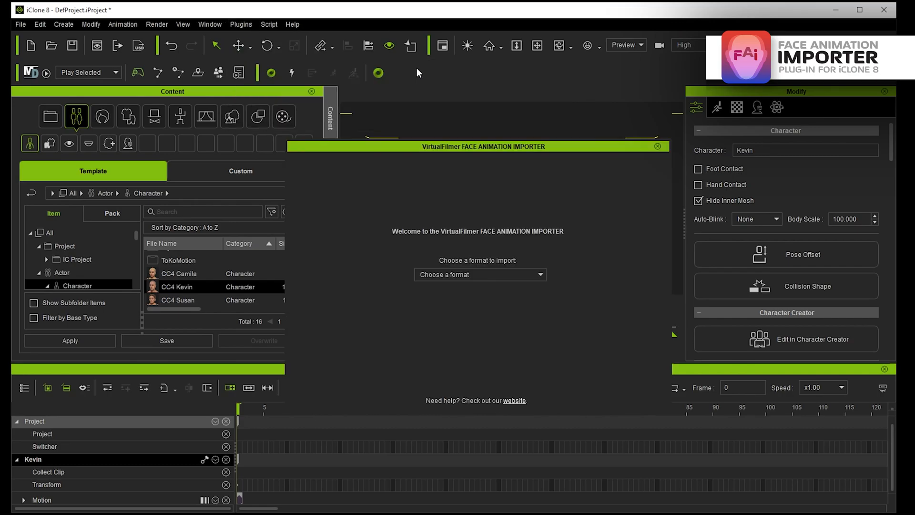
click(479, 275)
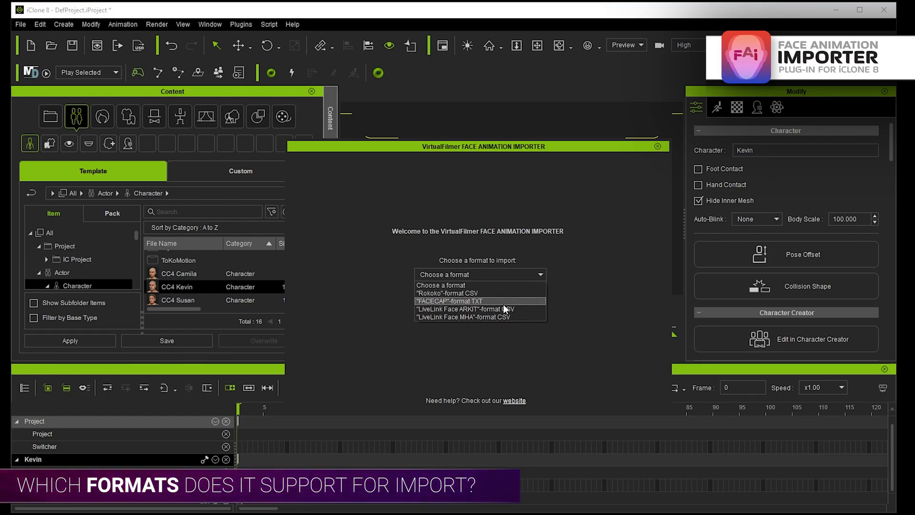
mouse_move(476, 293)
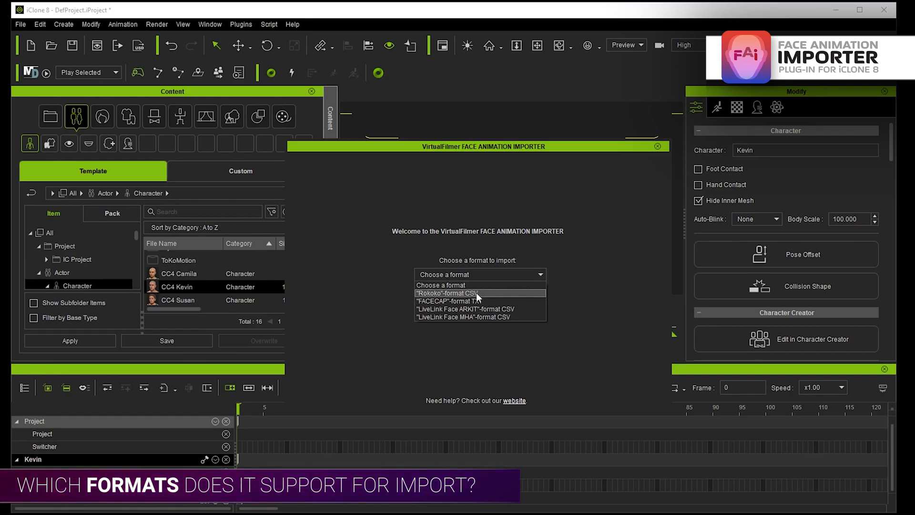
mouse_move(479, 309)
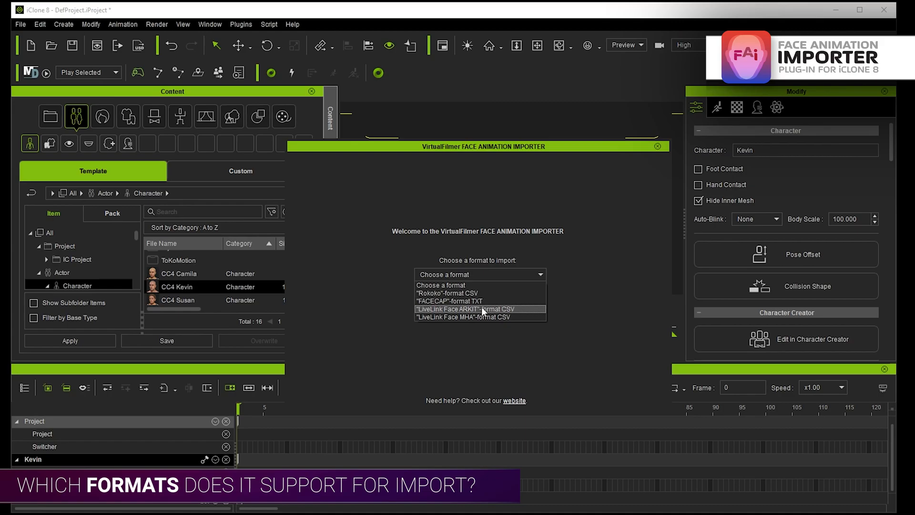
mouse_move(467, 317)
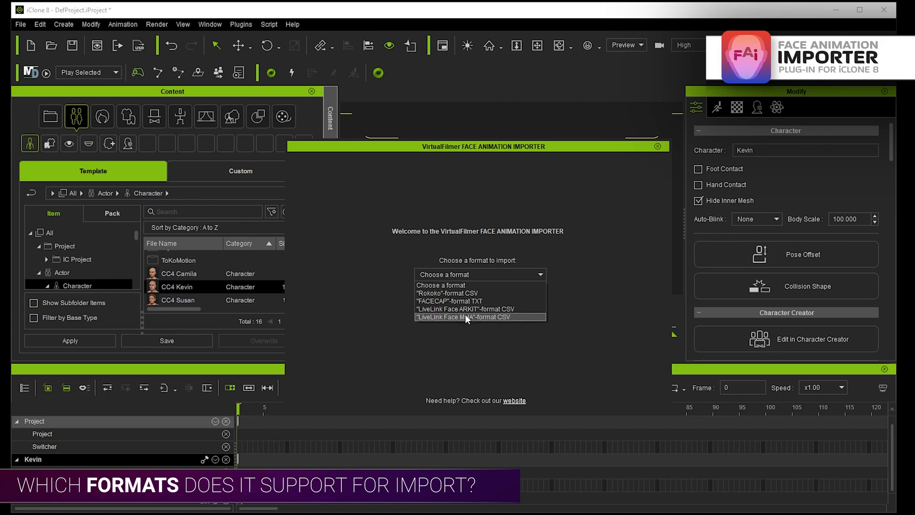
mouse_move(450, 322)
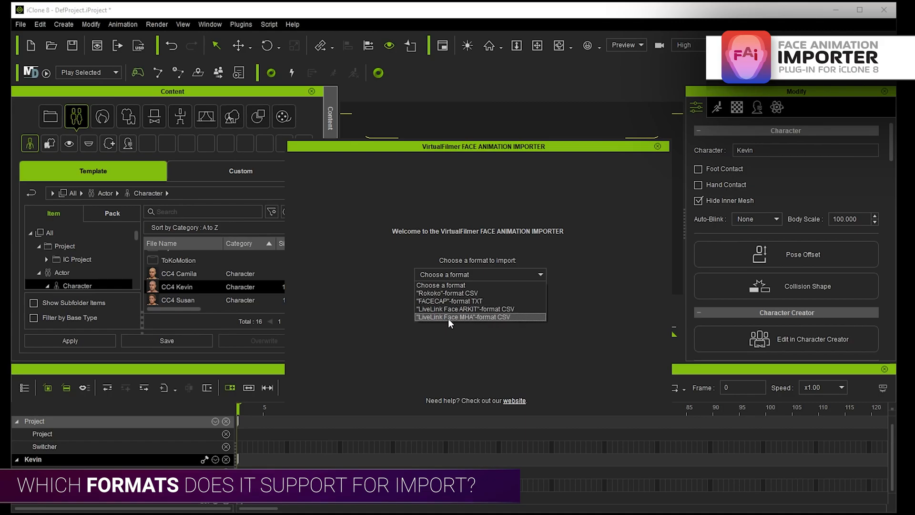
mouse_move(479, 322)
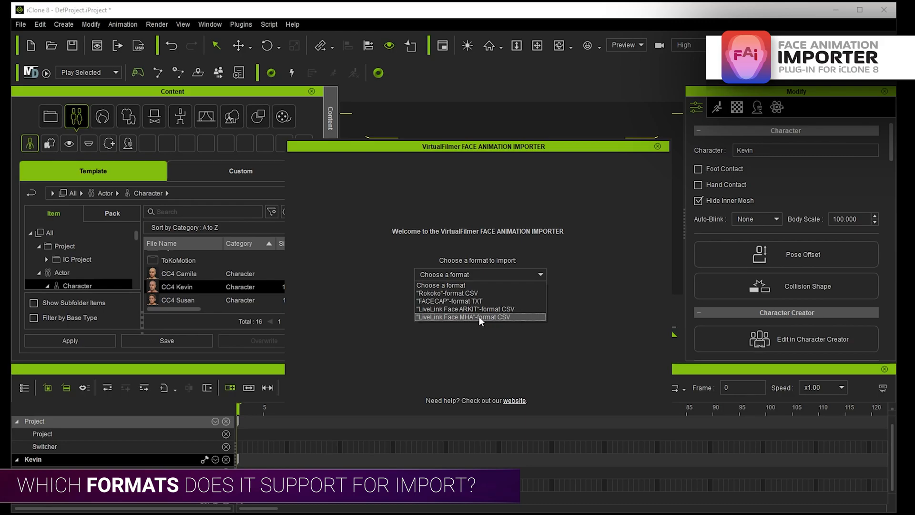
mouse_move(455, 289)
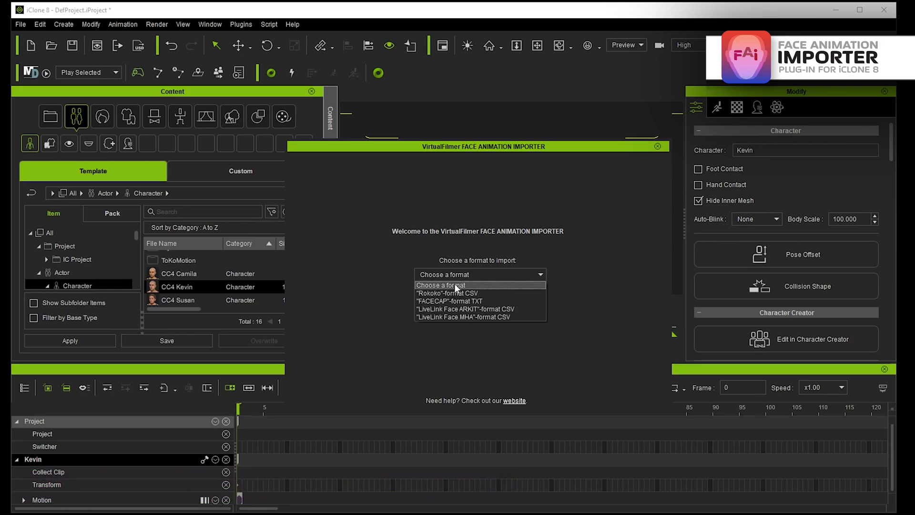
mouse_move(452, 352)
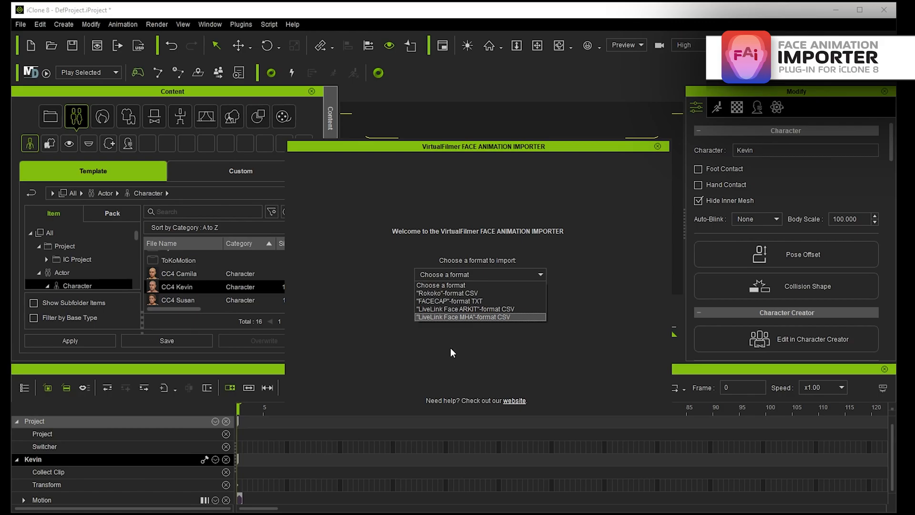
mouse_move(449, 301)
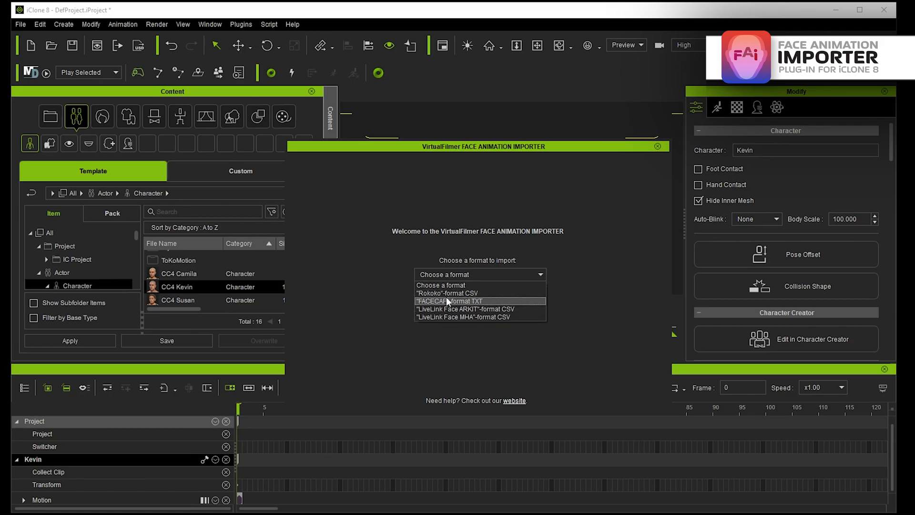
mouse_move(479, 317)
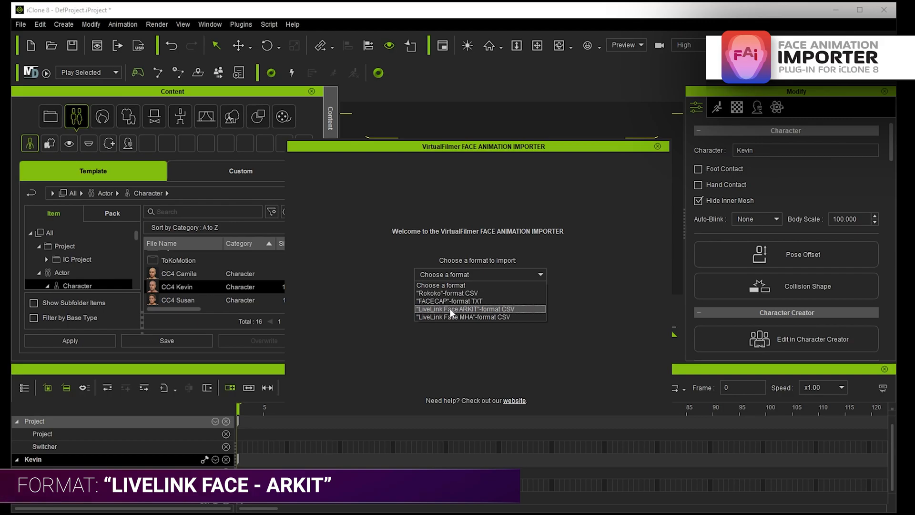
Choose LiveLink Face ARKit format and select 20230605_140pm_iPhone_cal.csv as the capture
click(465, 308)
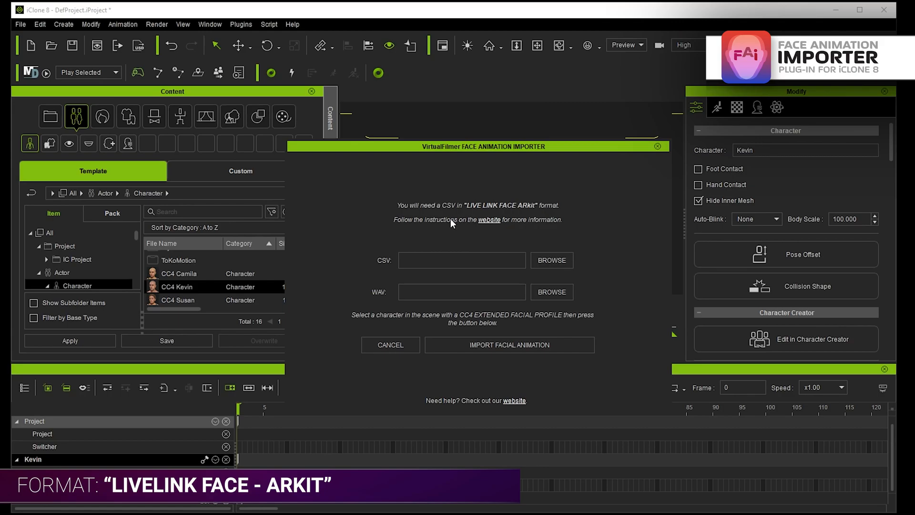
mouse_move(448, 200)
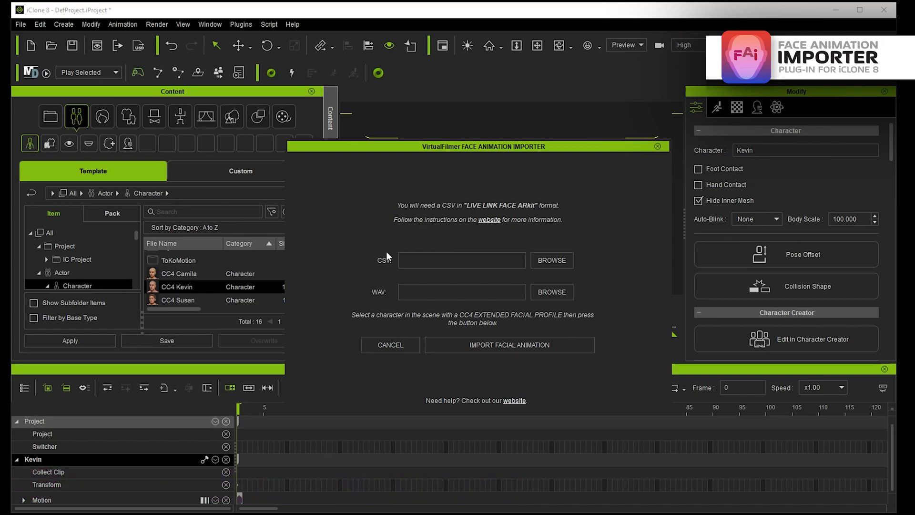
mouse_move(390, 273)
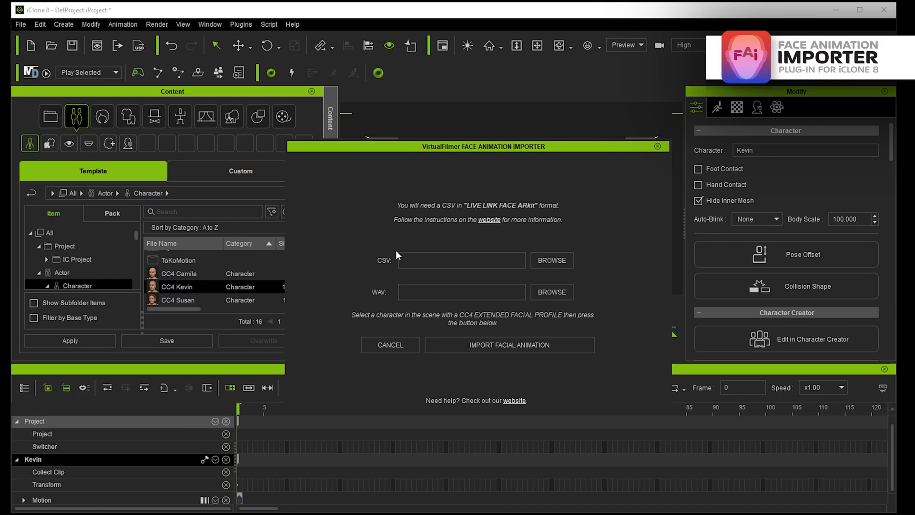
mouse_move(590, 262)
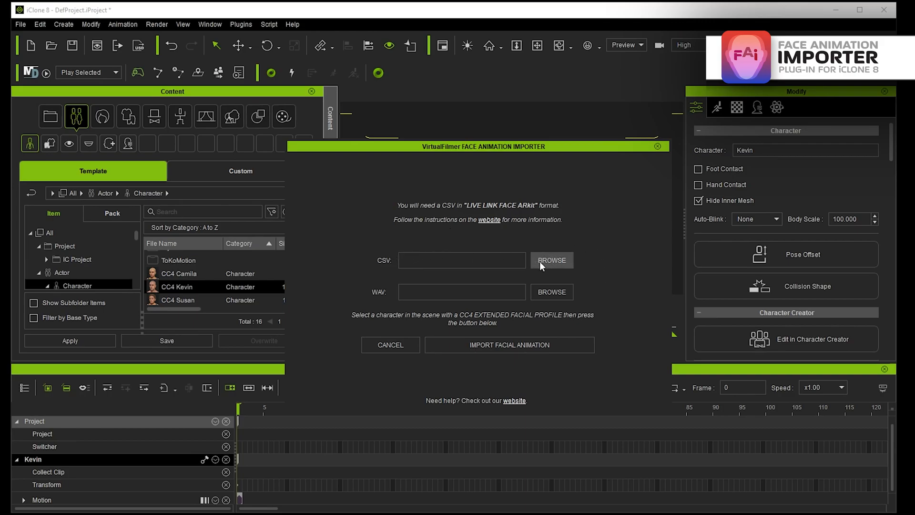
click(550, 259)
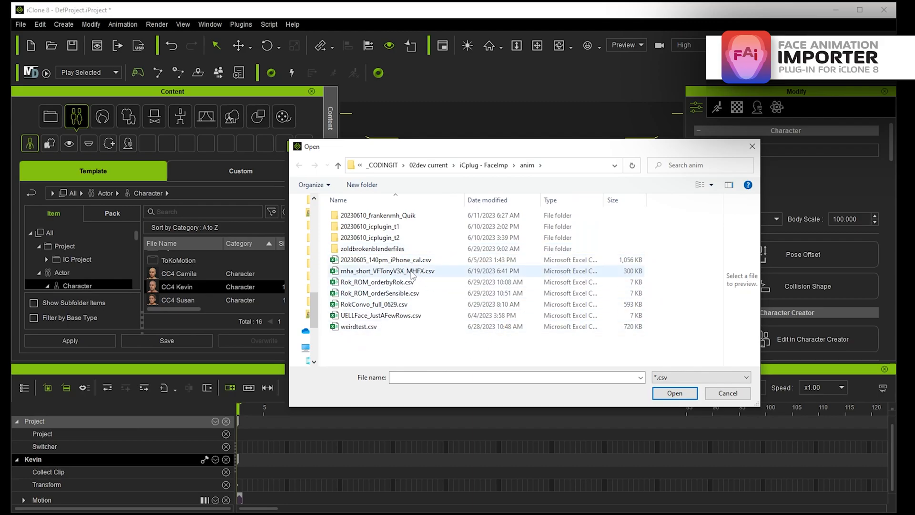
click(385, 260)
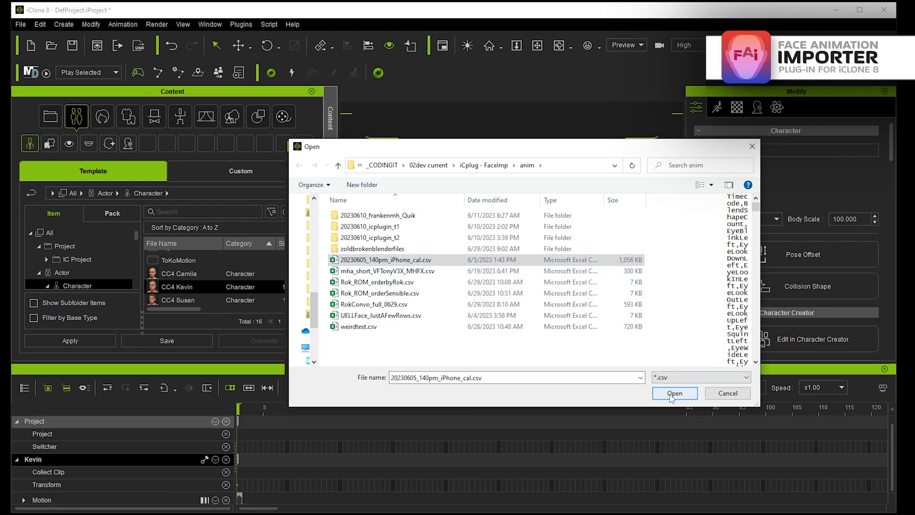
click(675, 393)
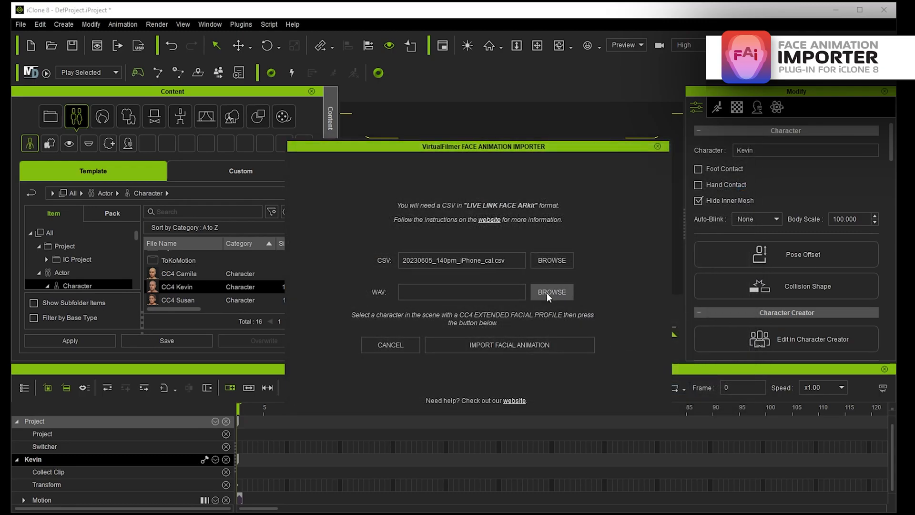
Add the matching iPhone WAV audio and import the facial animation onto Kevin
click(551, 291)
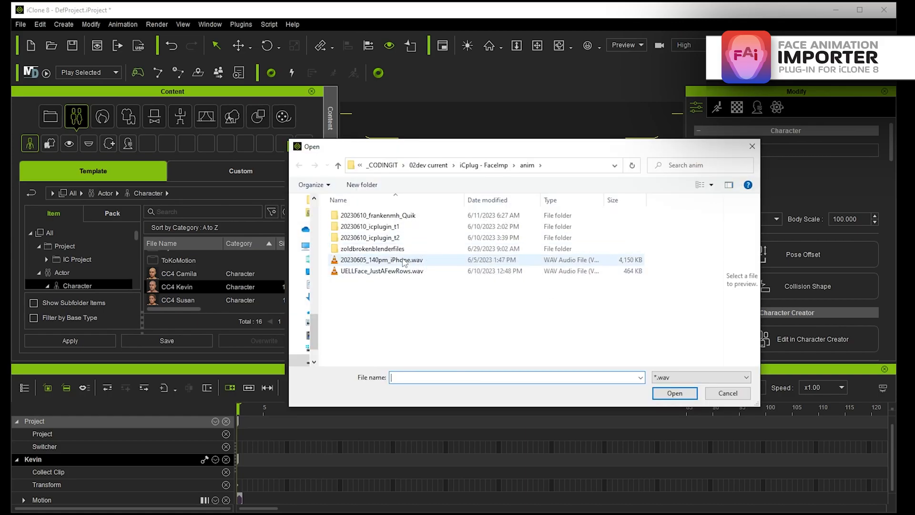
click(673, 393)
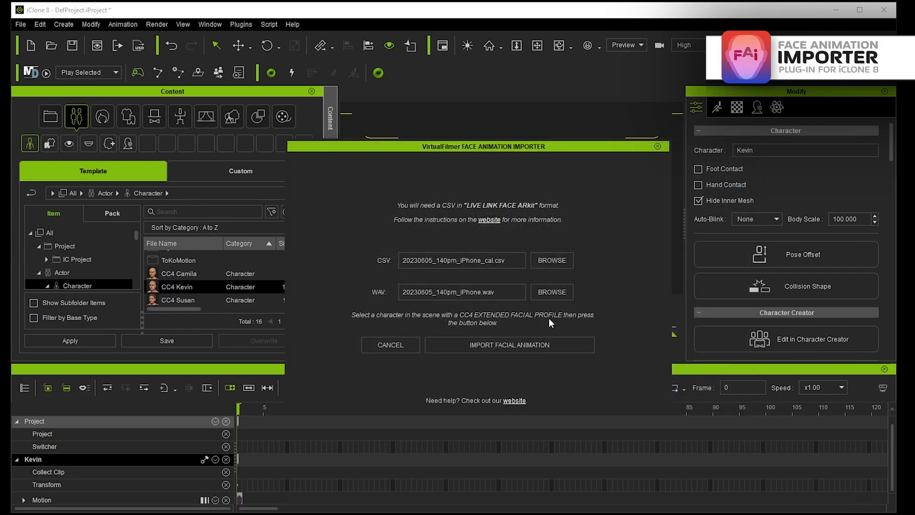
click(508, 344)
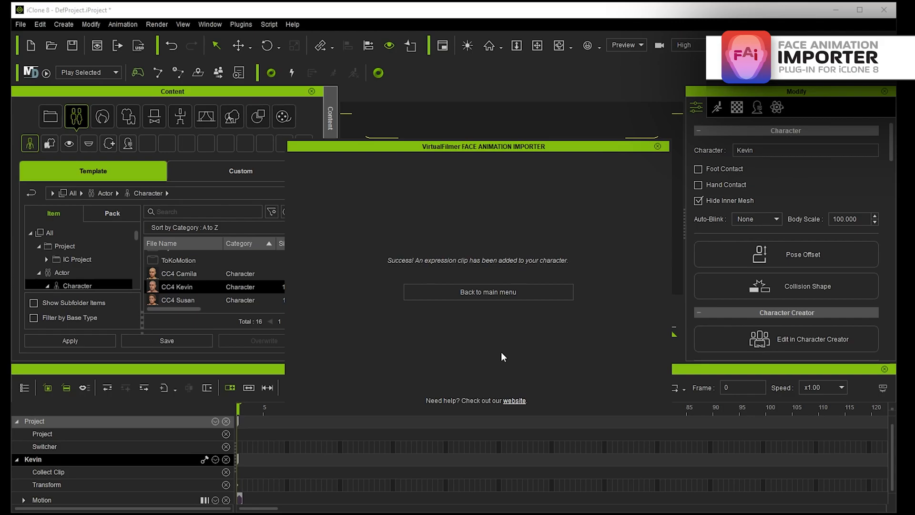
mouse_move(642, 171)
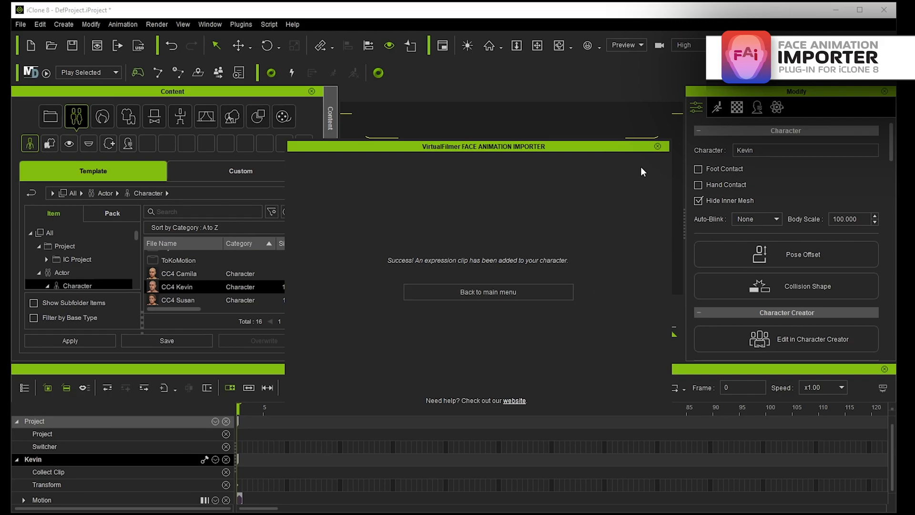
Close the importer window once the expression clip is added to Kevin
click(658, 147)
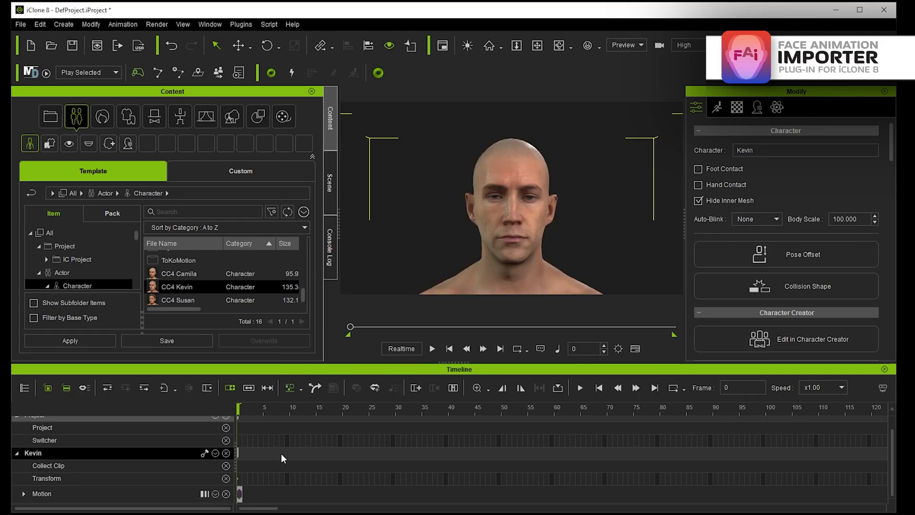
Expand Kevin's expression and sound tracks, zoom the timeline out, and play to frame 204
click(213, 452)
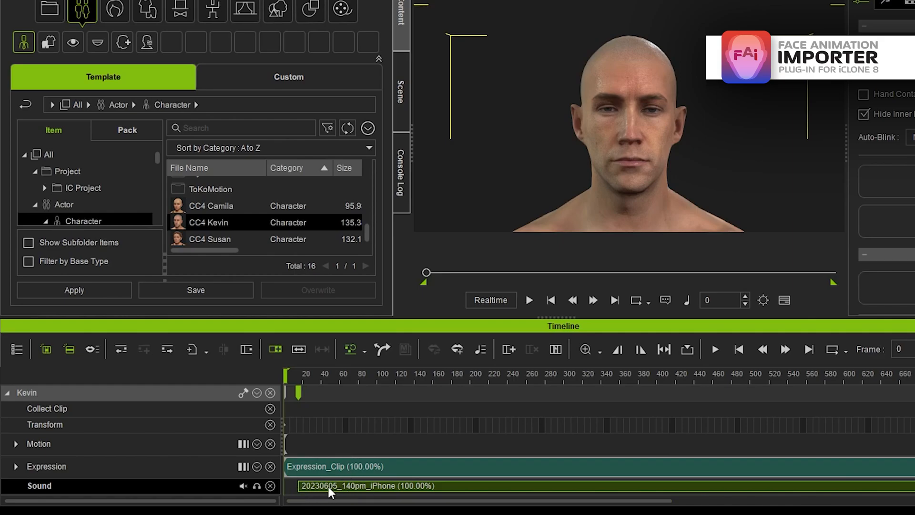
click(311, 373)
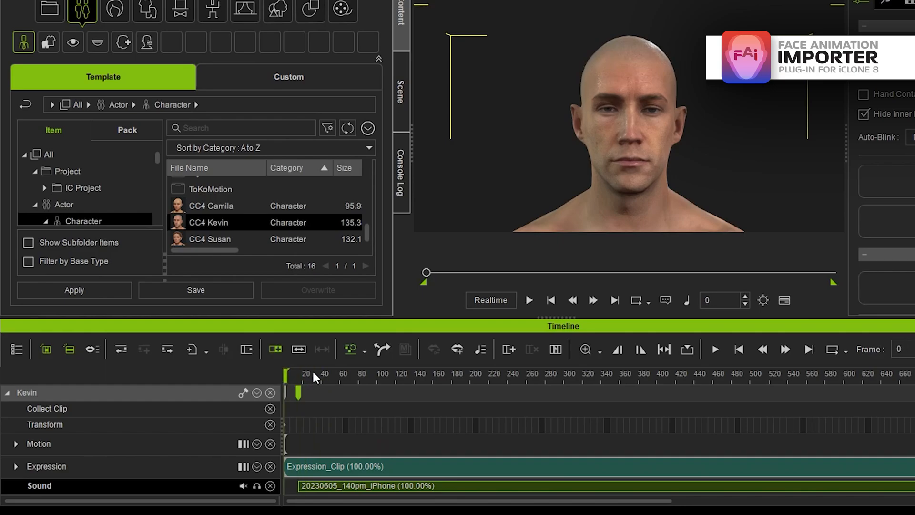
scroll(down, 3)
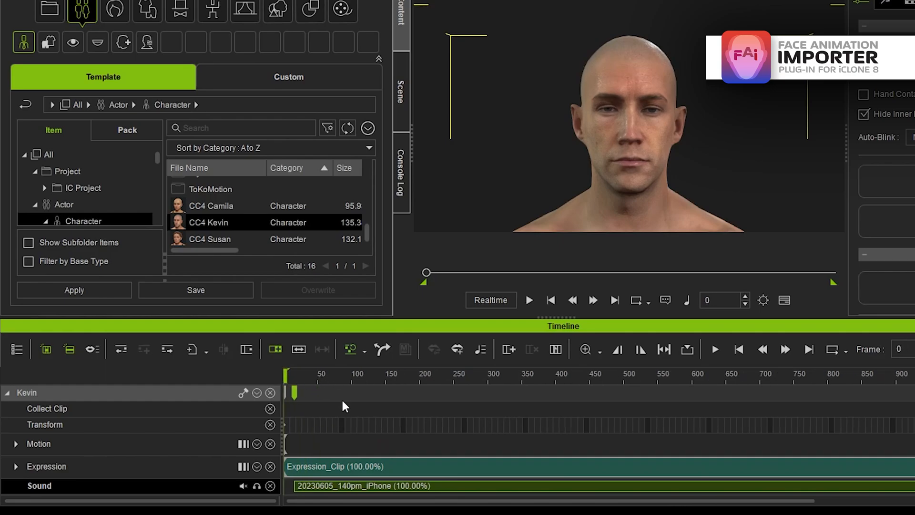
click(528, 300)
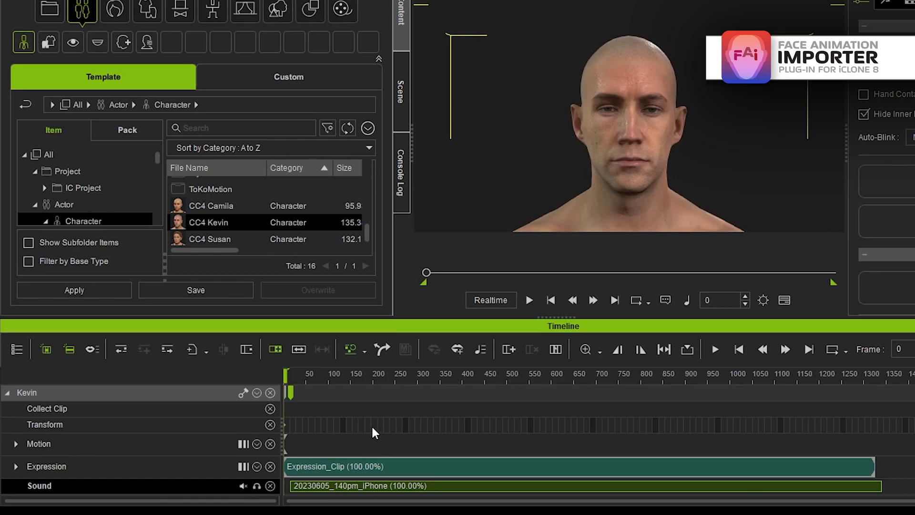
click(240, 24)
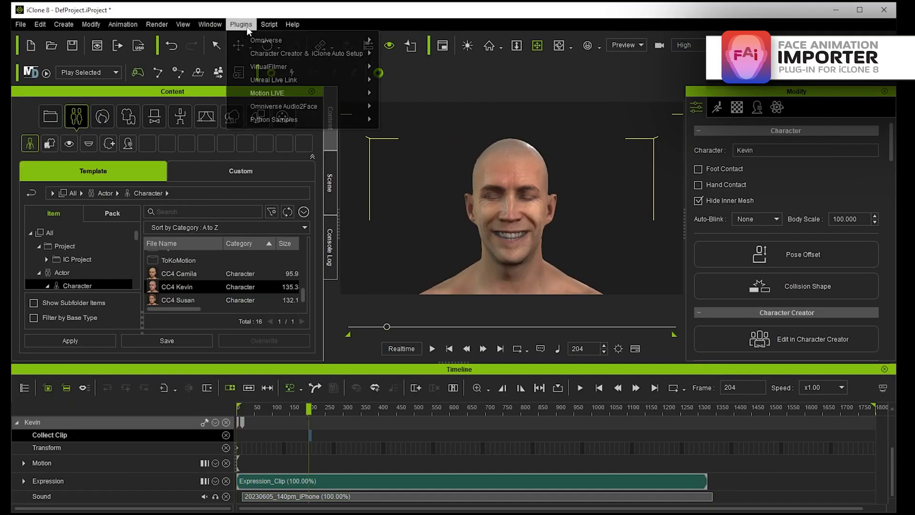
Relaunch the Face Animation Importer and select the Rokoko CSV capture format
click(268, 67)
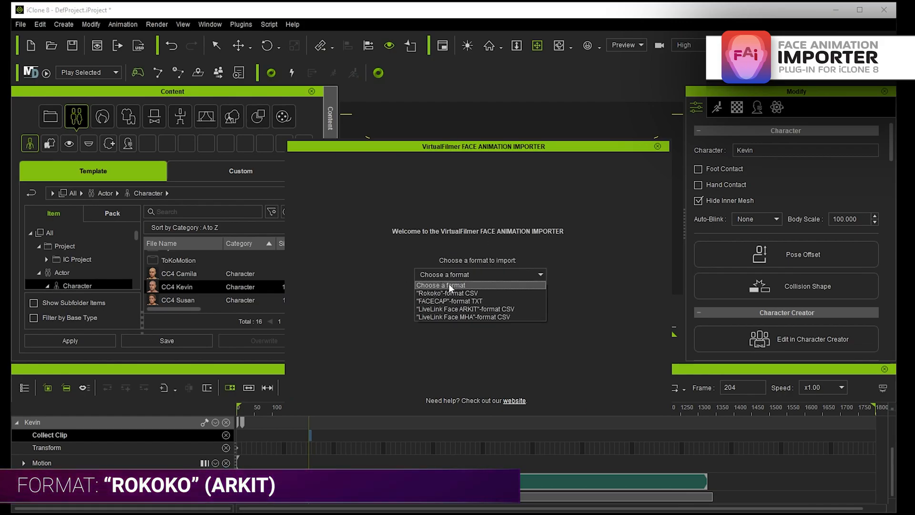
click(447, 293)
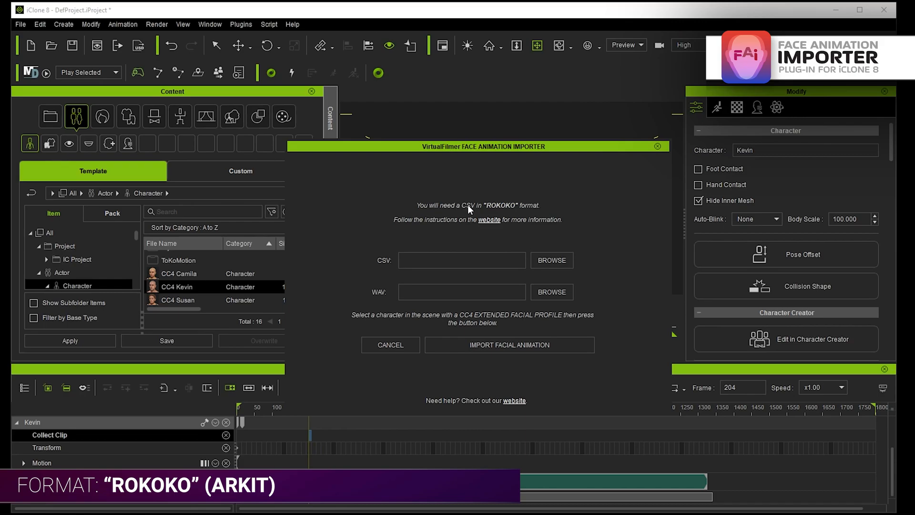
mouse_move(515, 205)
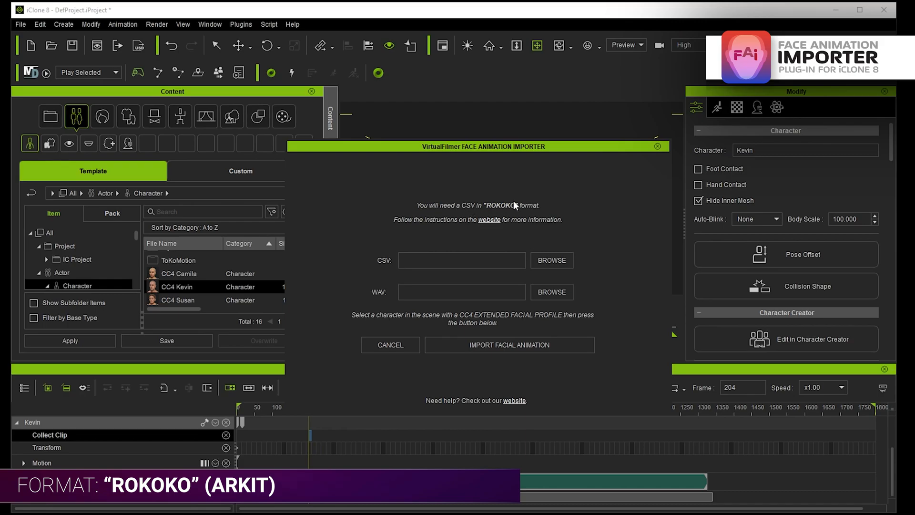
mouse_move(535, 226)
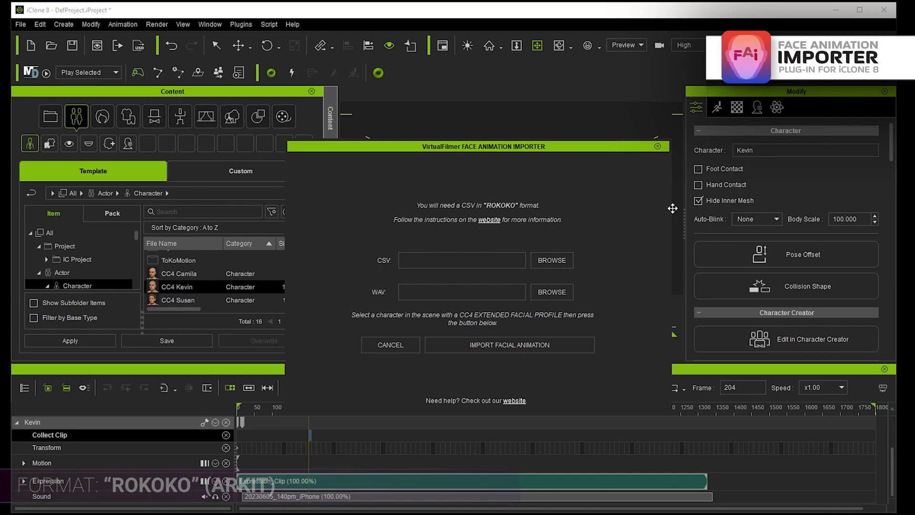
mouse_move(545, 227)
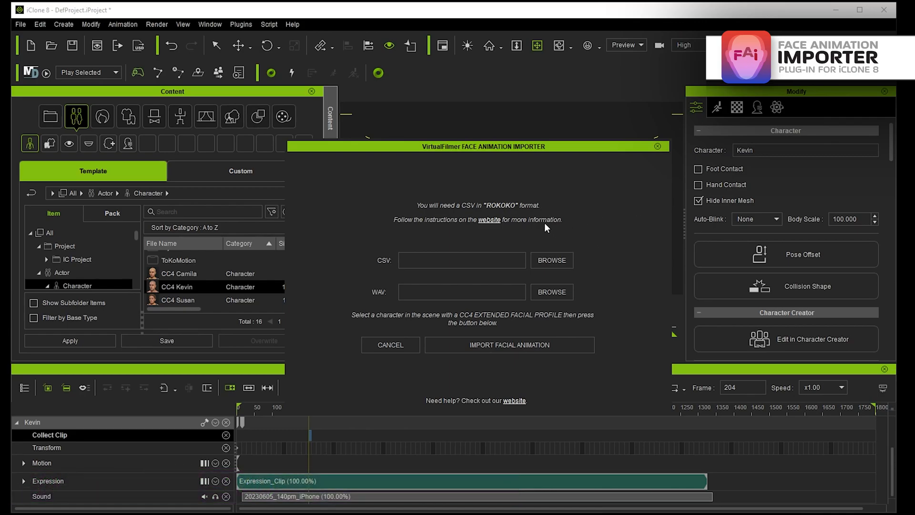
mouse_move(489, 214)
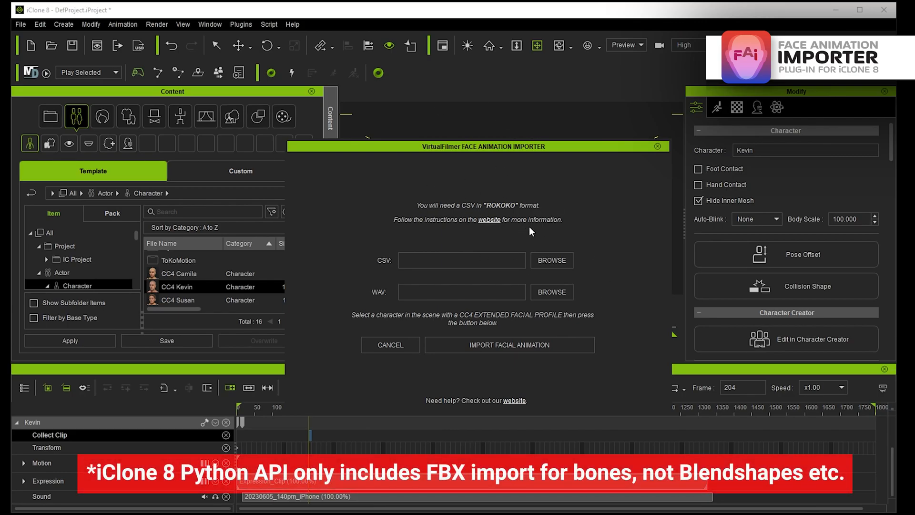
mouse_move(128, 13)
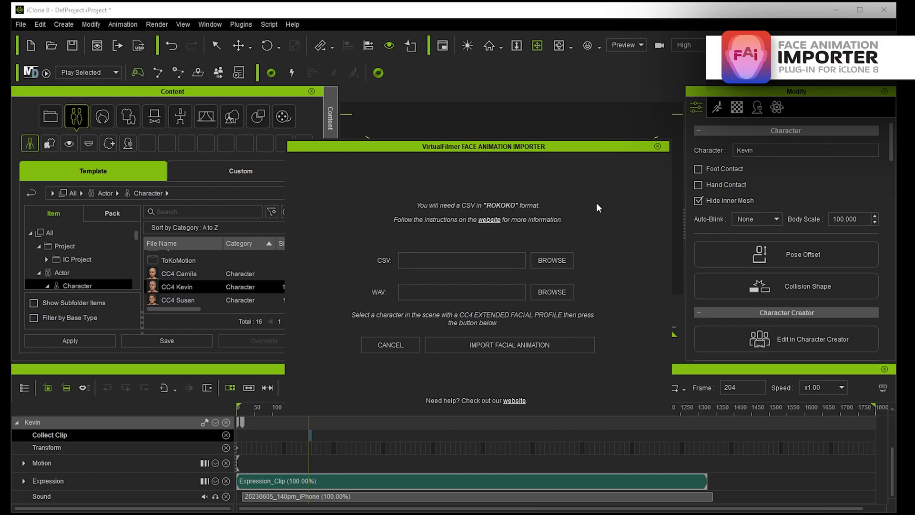
mouse_move(636, 175)
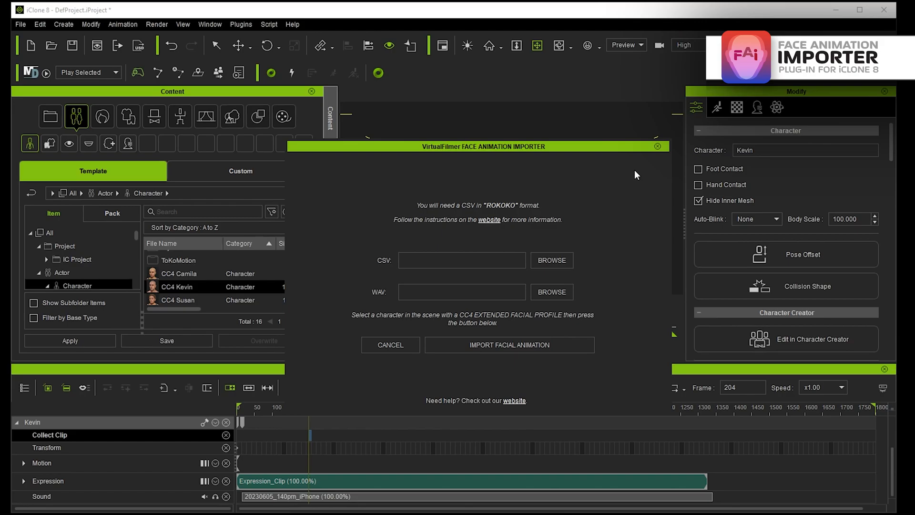
mouse_move(590, 184)
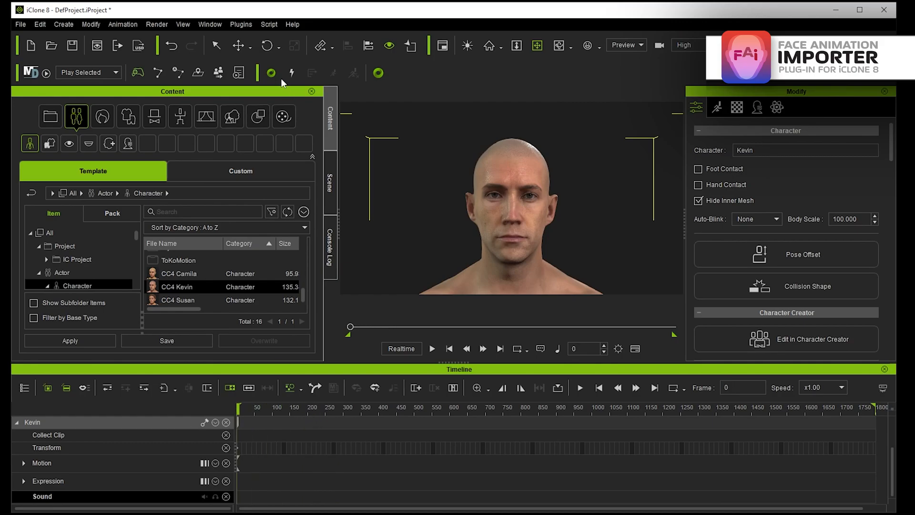
Reopen the importer and import Rok_ROM_orderSensible.csv as an expression clip on Kevin
click(240, 24)
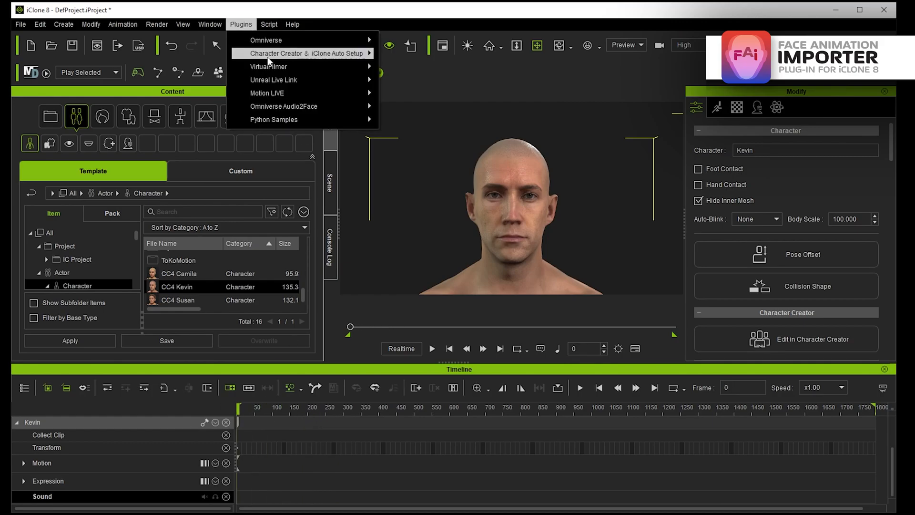
click(268, 66)
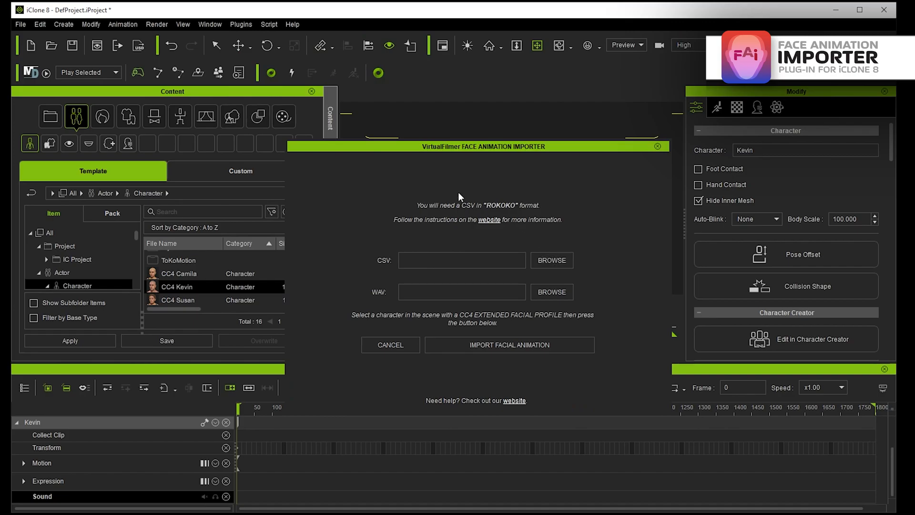
click(550, 260)
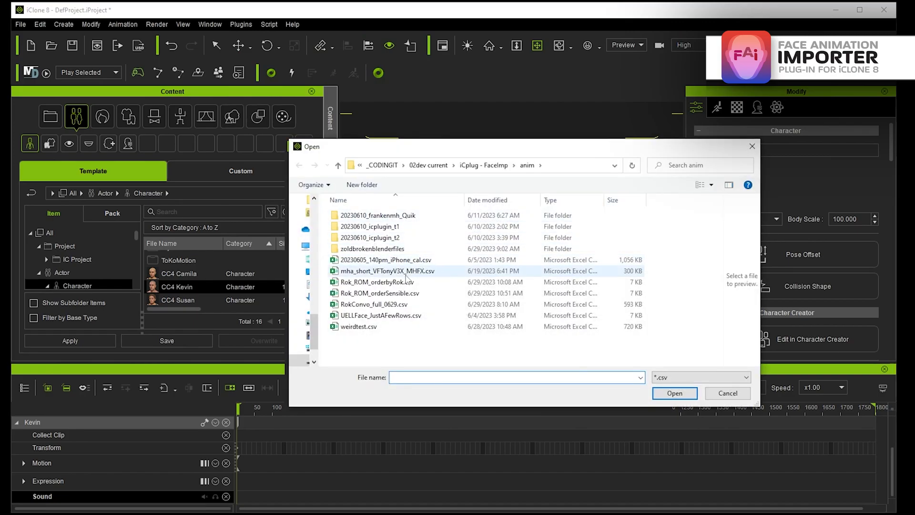
click(377, 293)
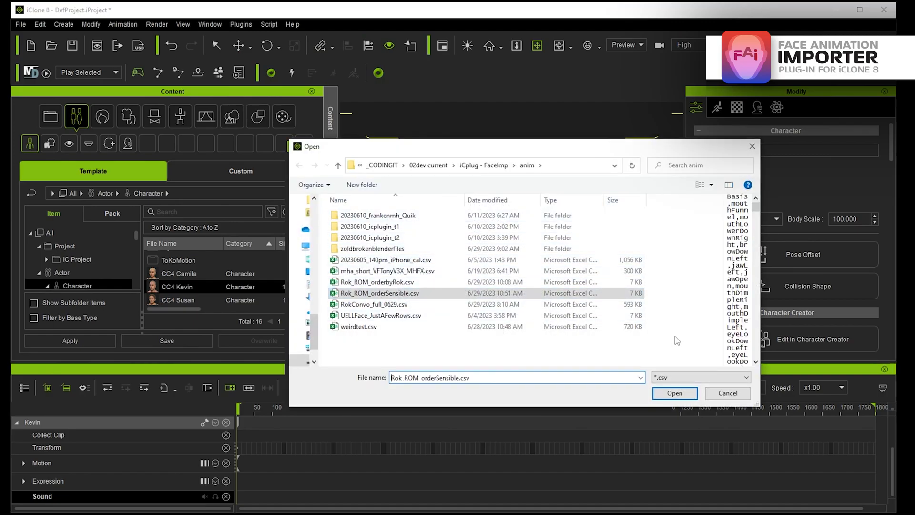
click(673, 393)
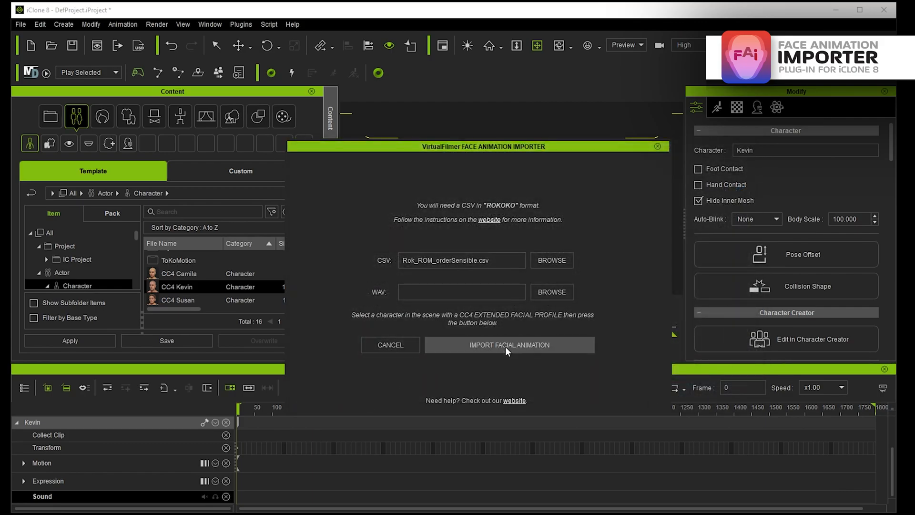
click(509, 344)
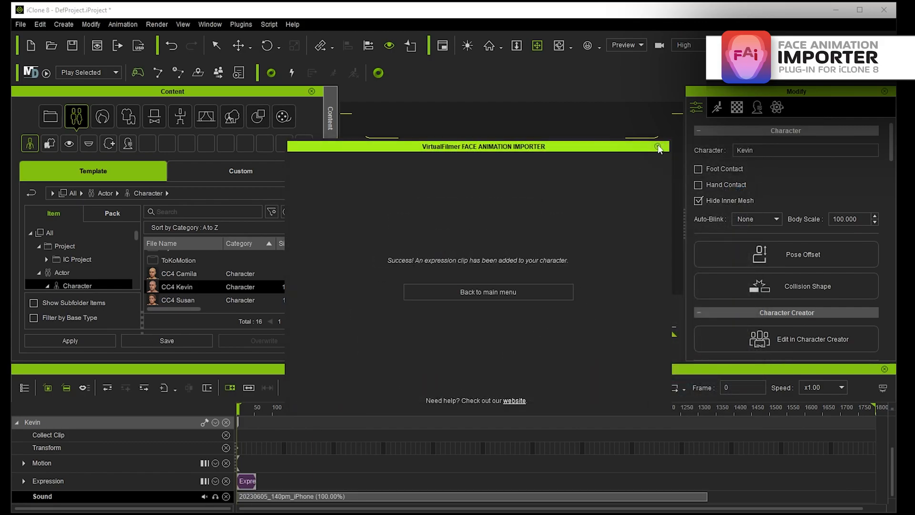
Close the Face Animation Importer window to return to Kevin at frame 0
click(658, 146)
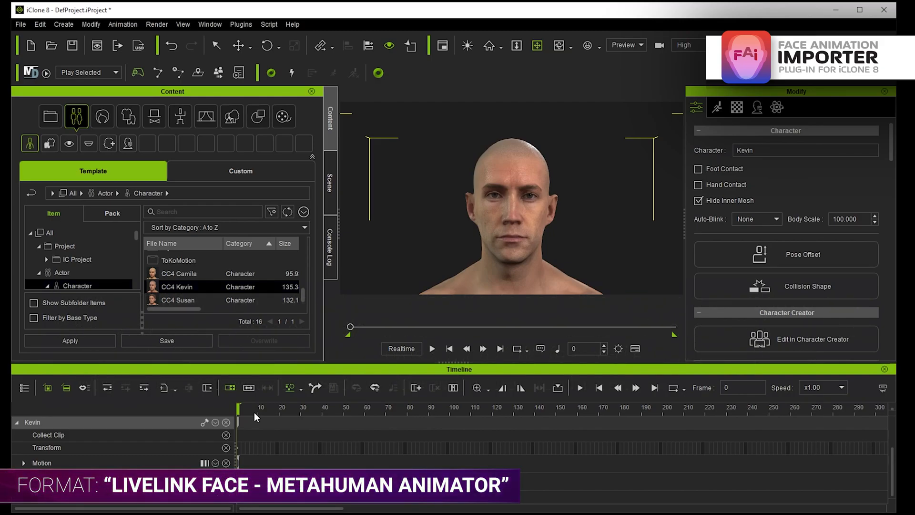
mouse_move(278, 417)
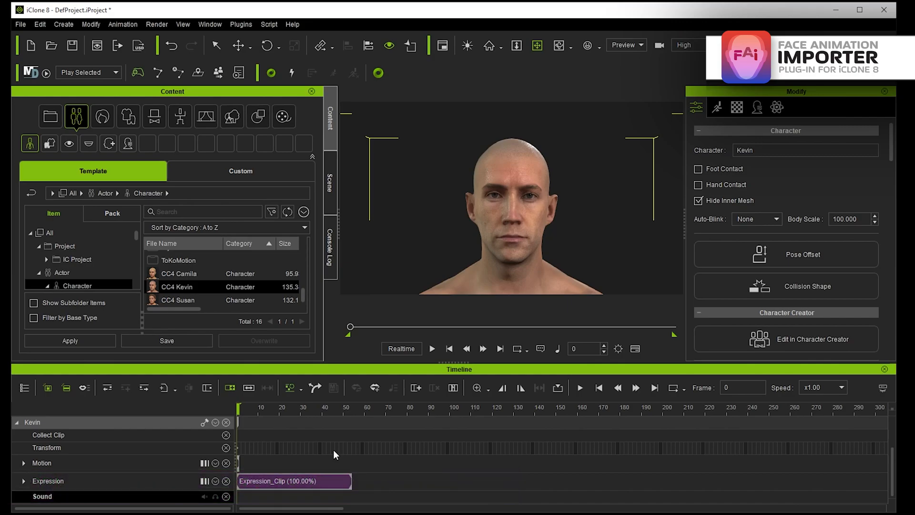
mouse_move(244, 424)
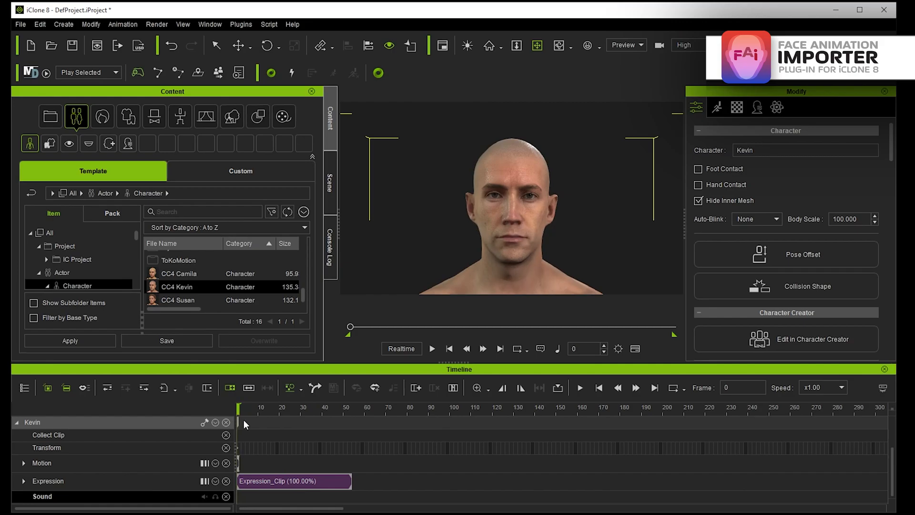
mouse_move(554, 420)
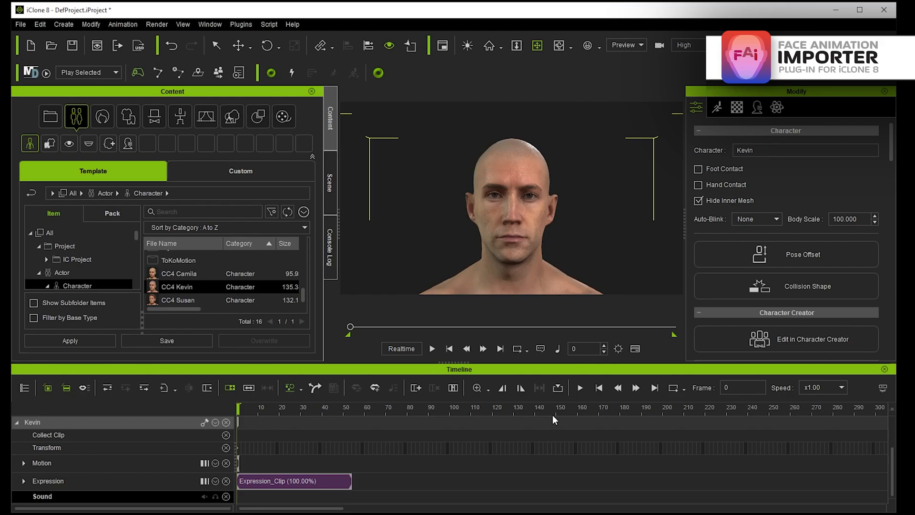
Open the Plugins menu to reach the VirtualFilmer Face Animation Importer entry
click(240, 24)
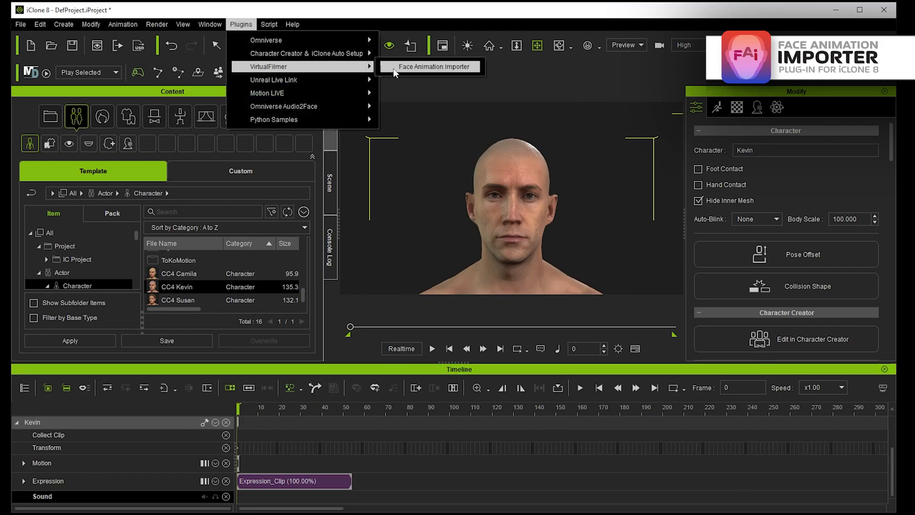
Launch the Face Animation Importer and expand its format list to find FACECAP TXT
click(433, 67)
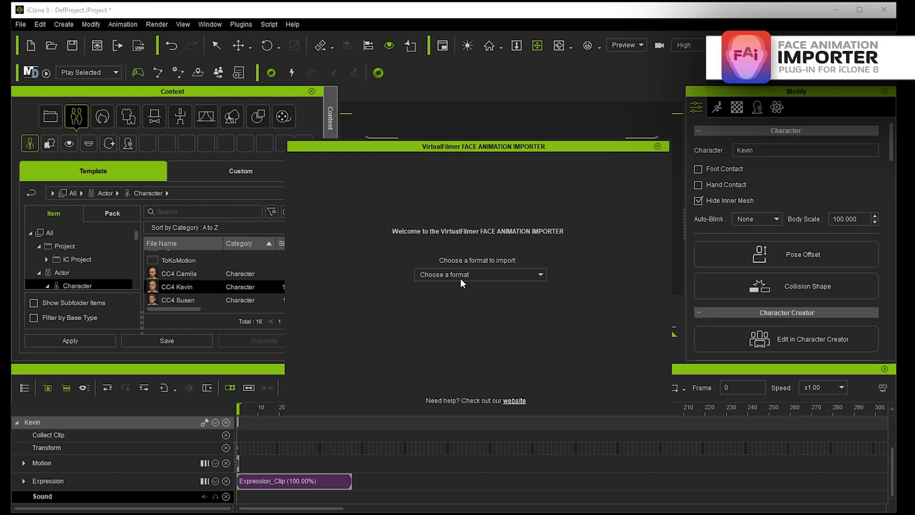
click(479, 275)
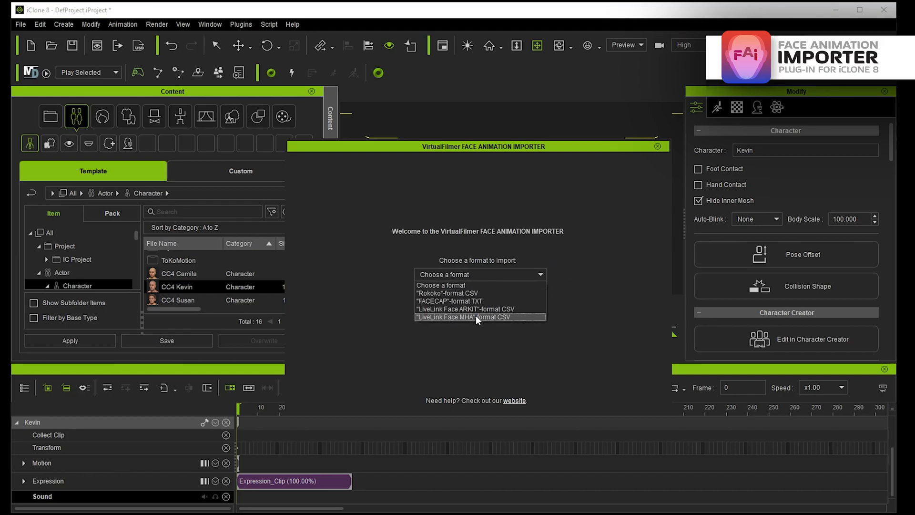
mouse_move(474, 324)
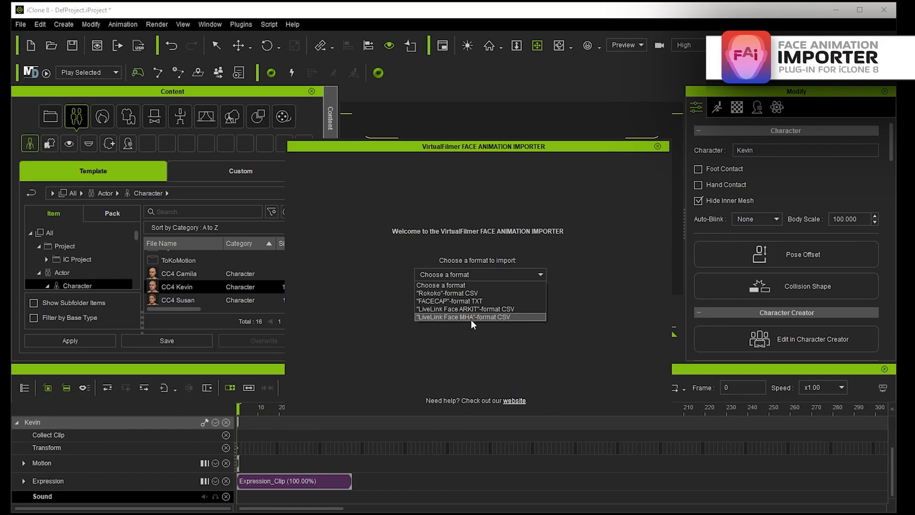
mouse_move(482, 322)
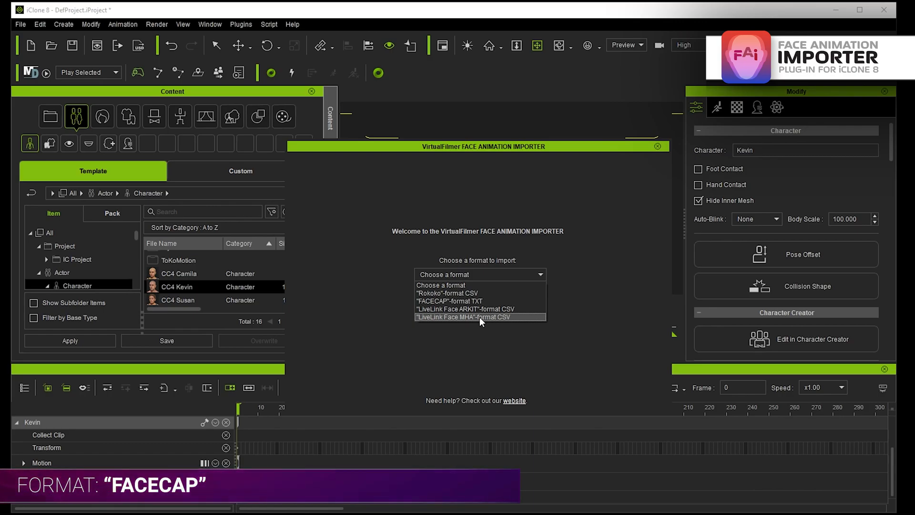
mouse_move(480, 301)
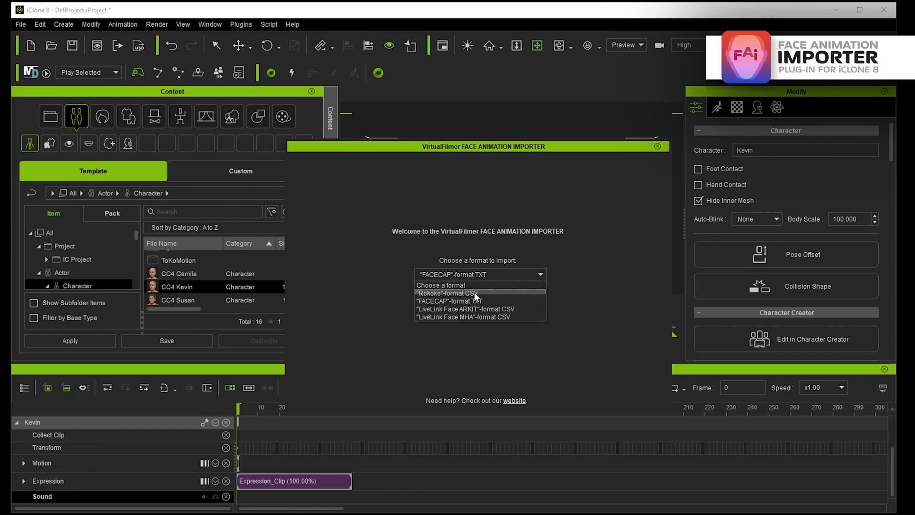
mouse_move(466, 301)
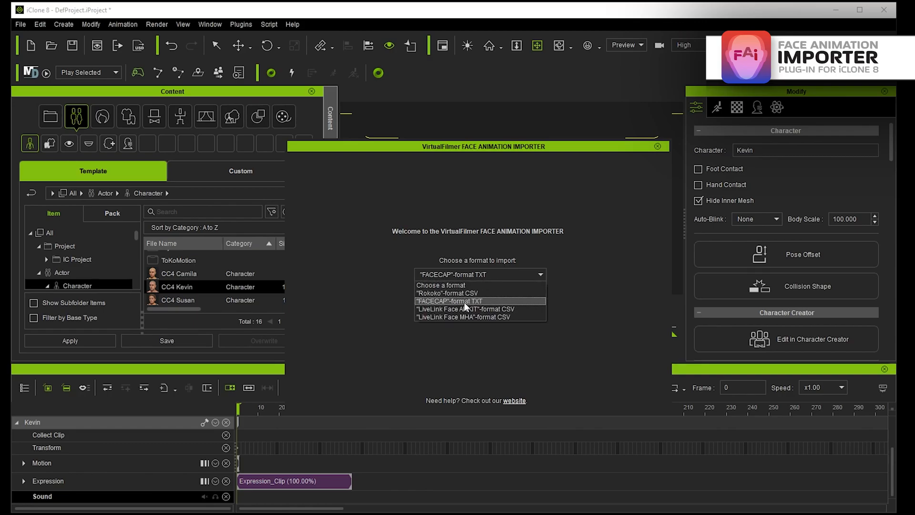
Choose the FACECAP TXT format so the importer asks for a TXT capture and WAV file
click(449, 300)
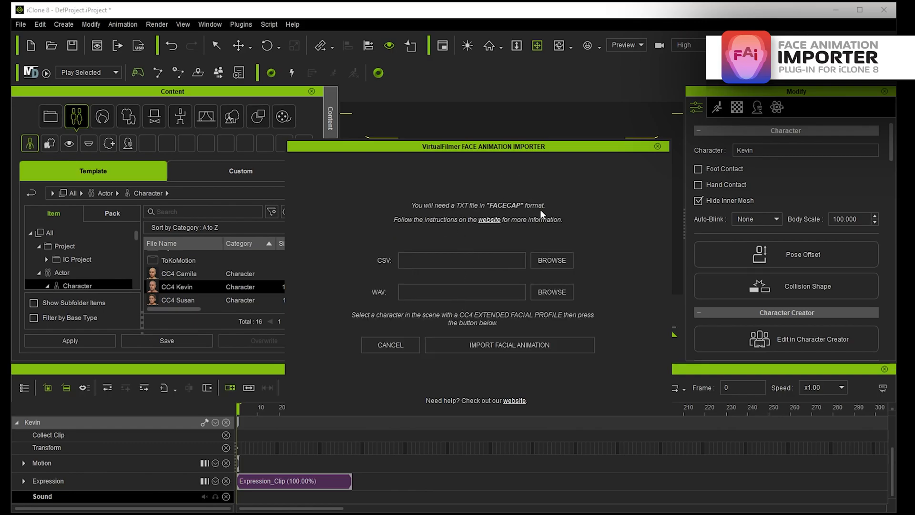
mouse_move(519, 204)
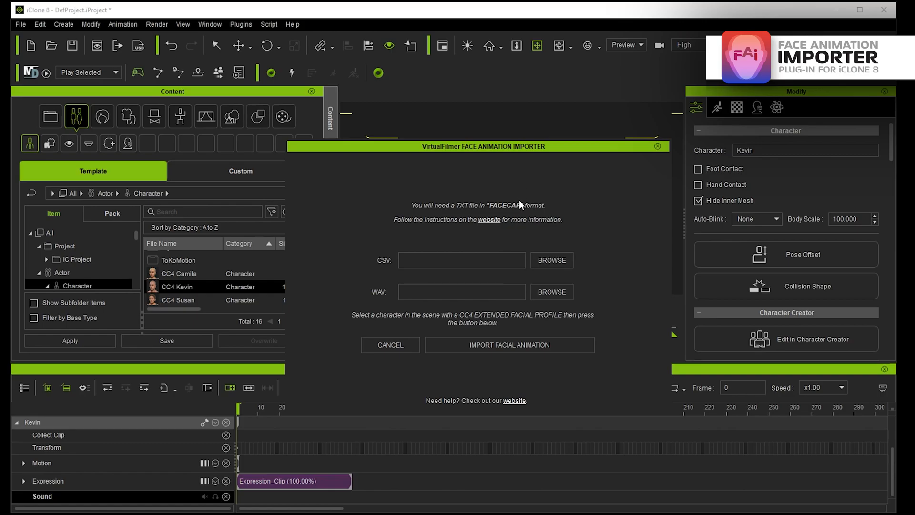
mouse_move(503, 208)
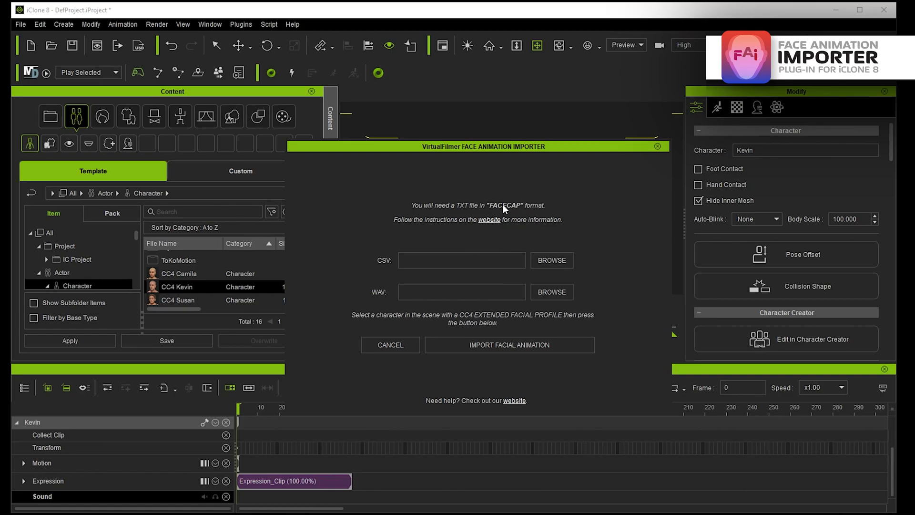
mouse_move(513, 207)
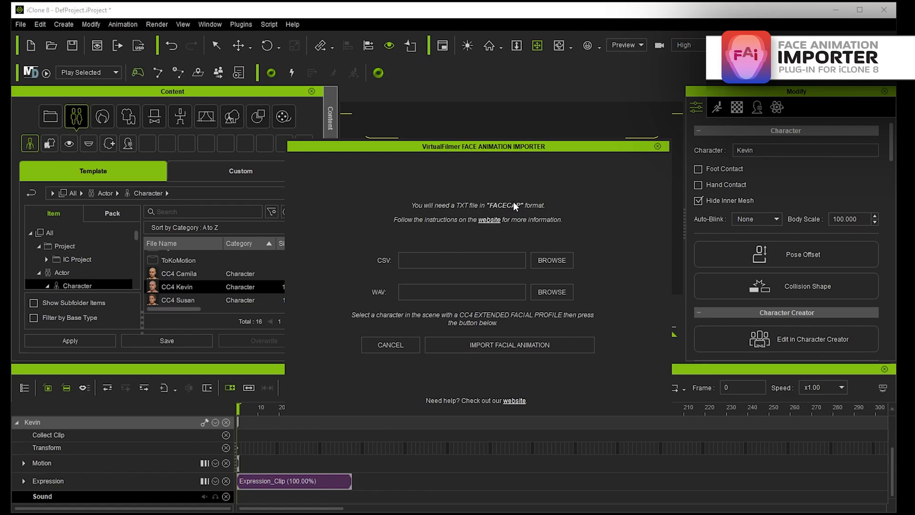
mouse_move(457, 314)
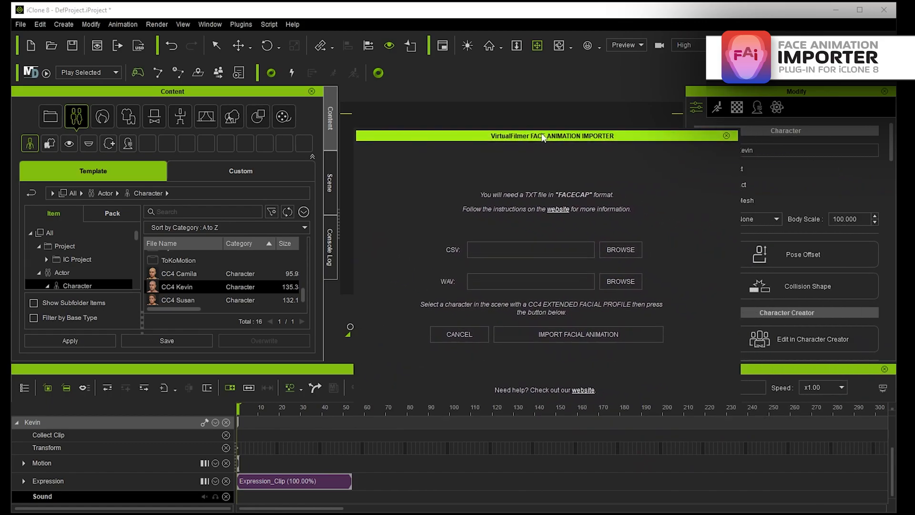
mouse_move(603, 232)
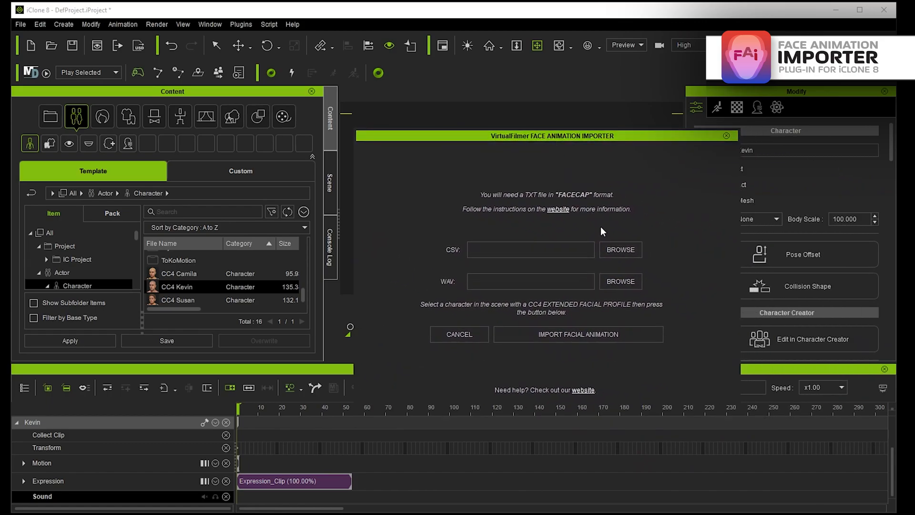
mouse_move(603, 236)
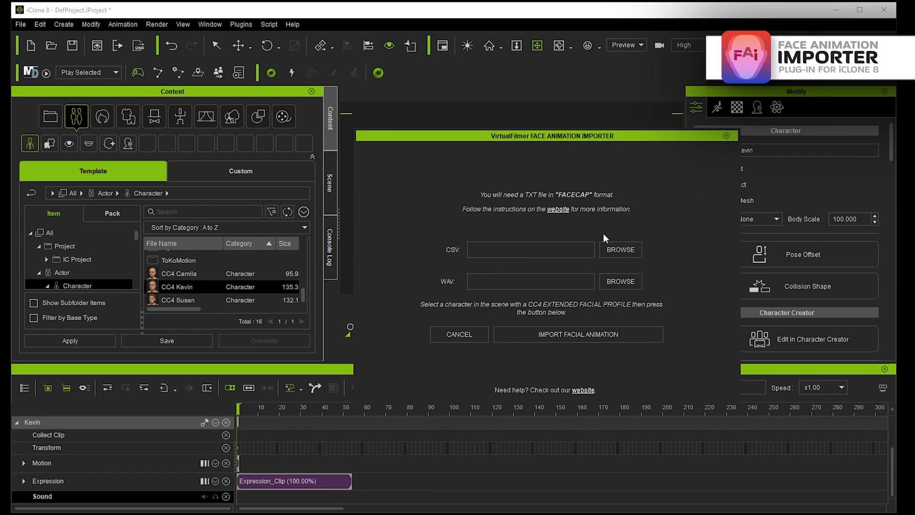
Dismiss the Face Animation Importer window, returning to Kevin's scene and timeline
click(725, 136)
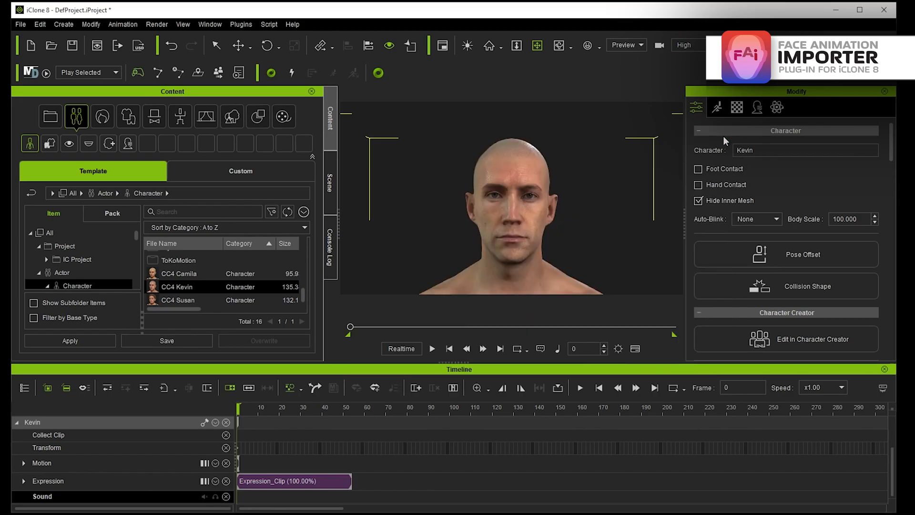
mouse_move(618, 280)
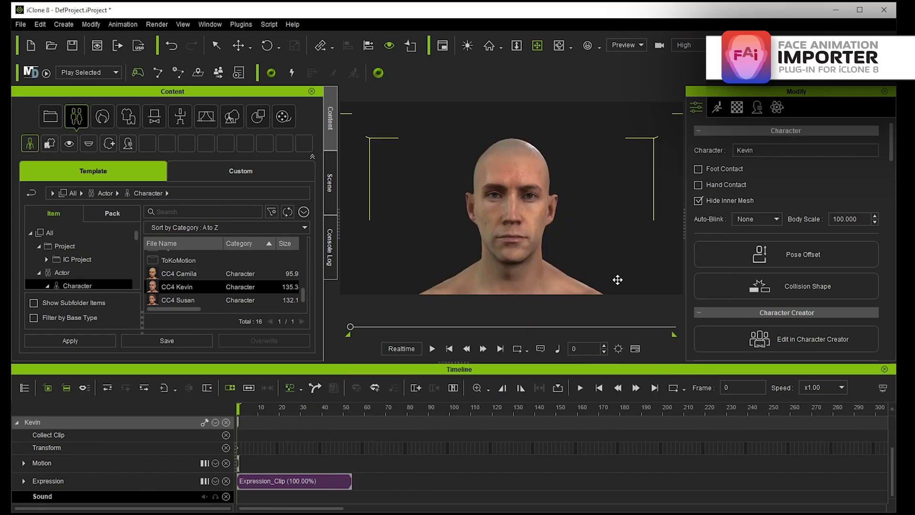
mouse_move(376, 434)
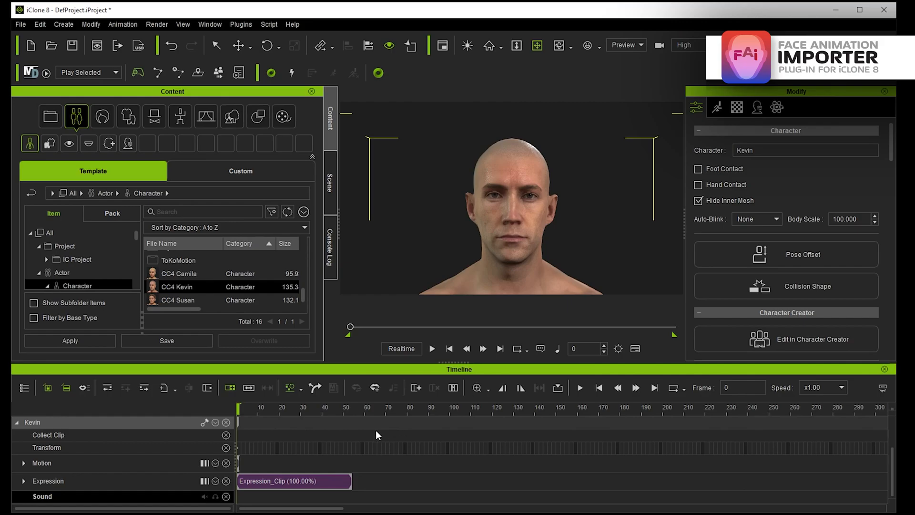
mouse_move(316, 425)
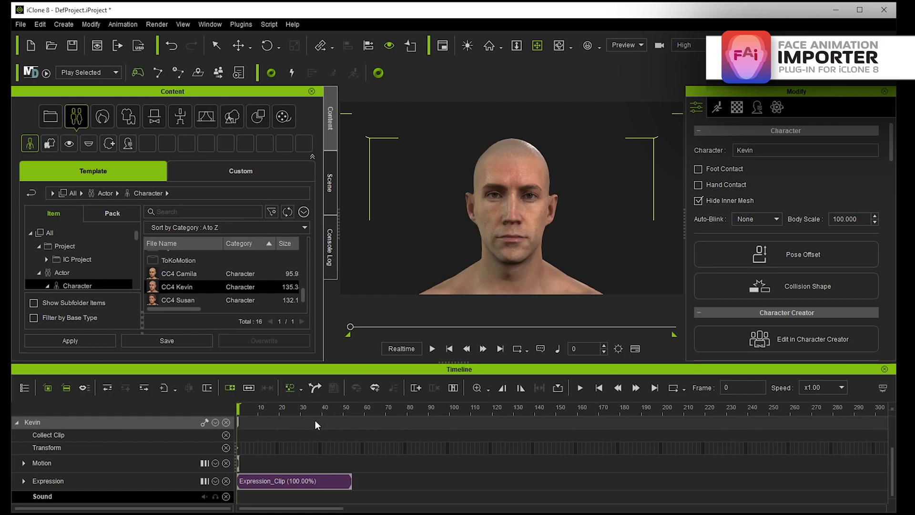